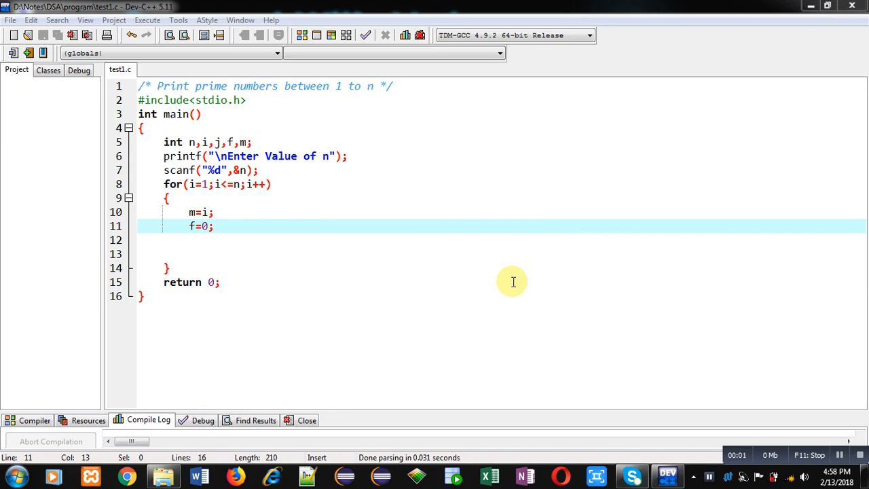
Minimize the Dev-C++ window holding the test1.c prime program
{"action": "left_click", "coordinate": [143, 85]}
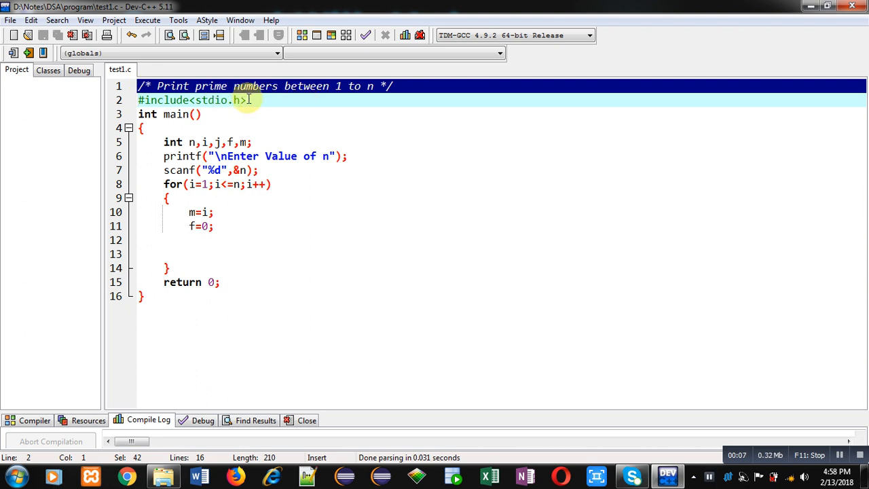
{"action": "mouse_move", "coordinate": [365, 99]}
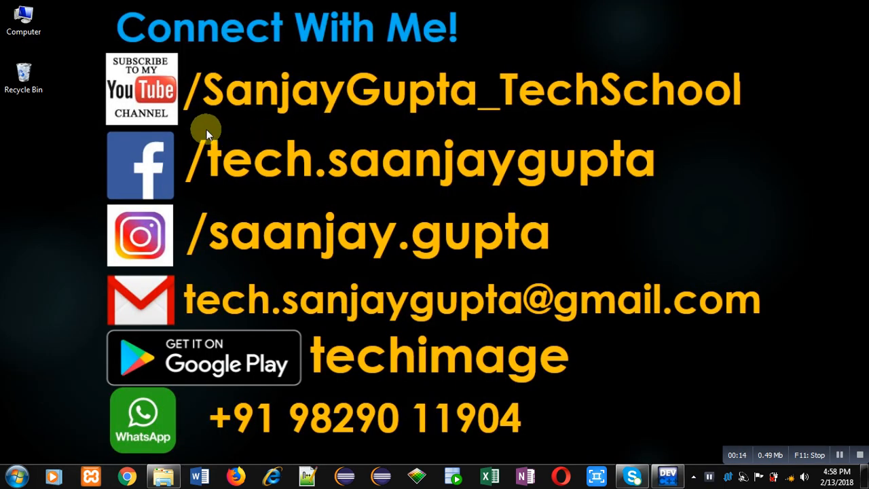
{"action": "mouse_move", "coordinate": [215, 128]}
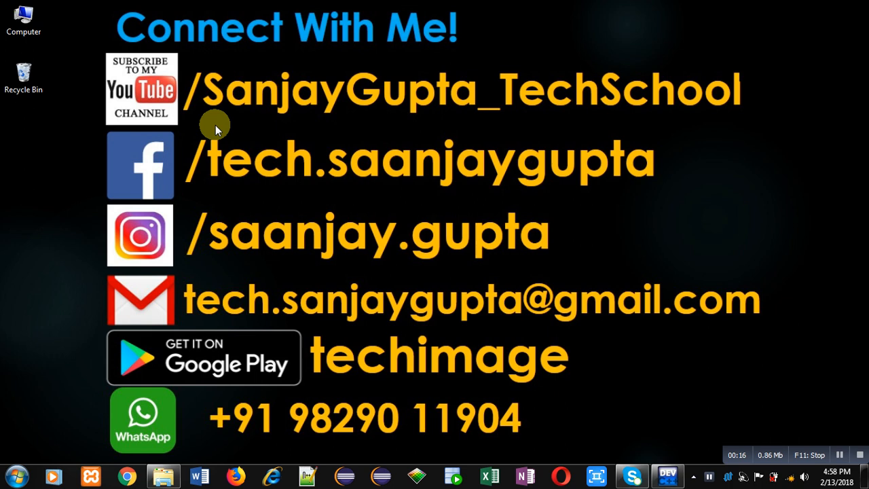
{"action": "mouse_move", "coordinate": [205, 127]}
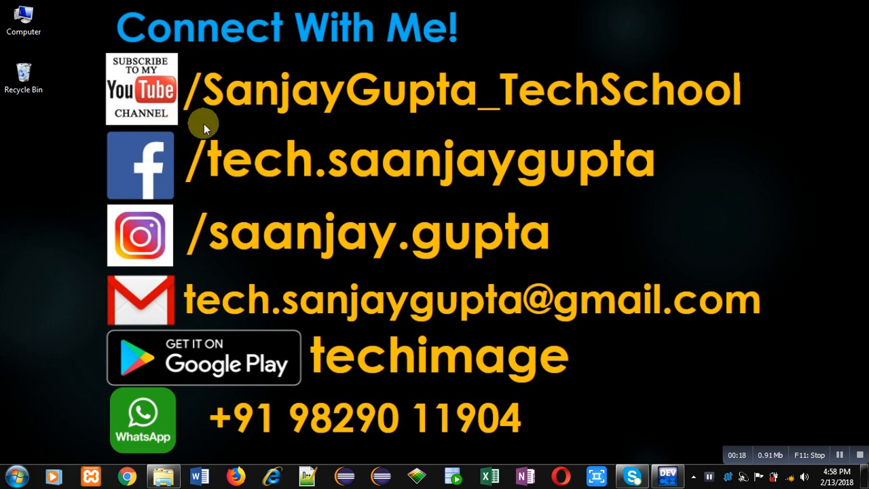
{"action": "mouse_move", "coordinate": [214, 126]}
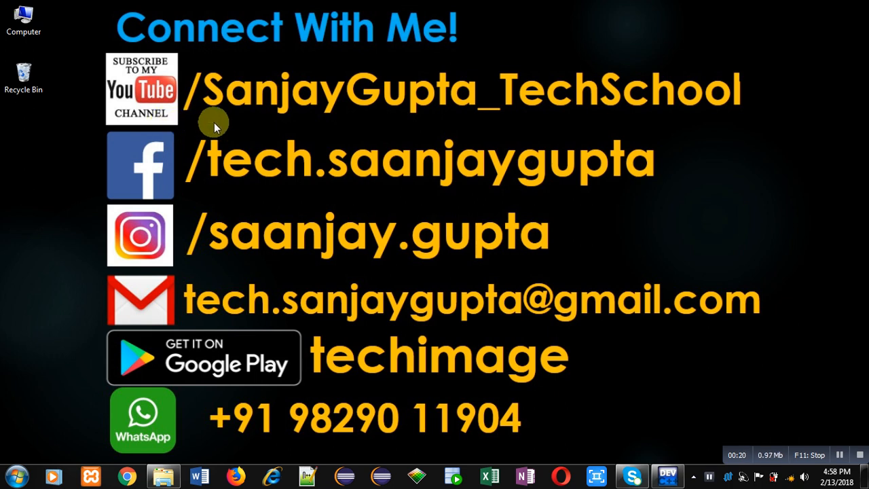
{"action": "mouse_move", "coordinate": [533, 124]}
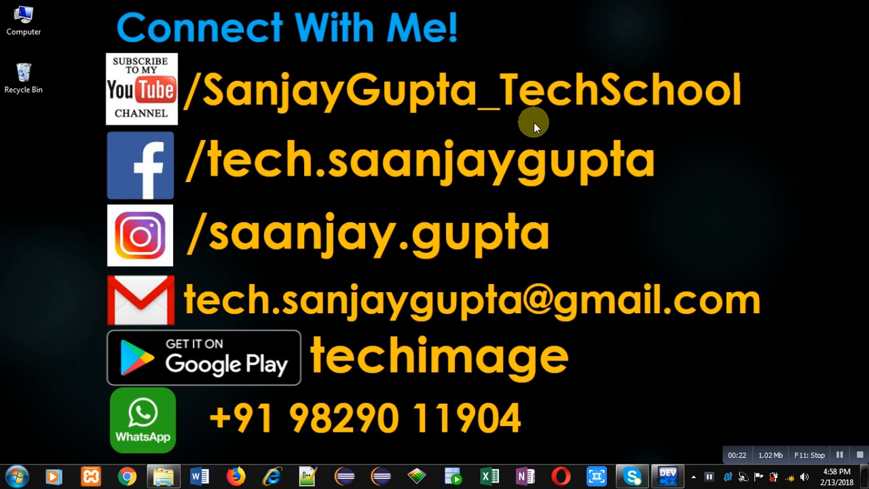
{"action": "mouse_move", "coordinate": [339, 384]}
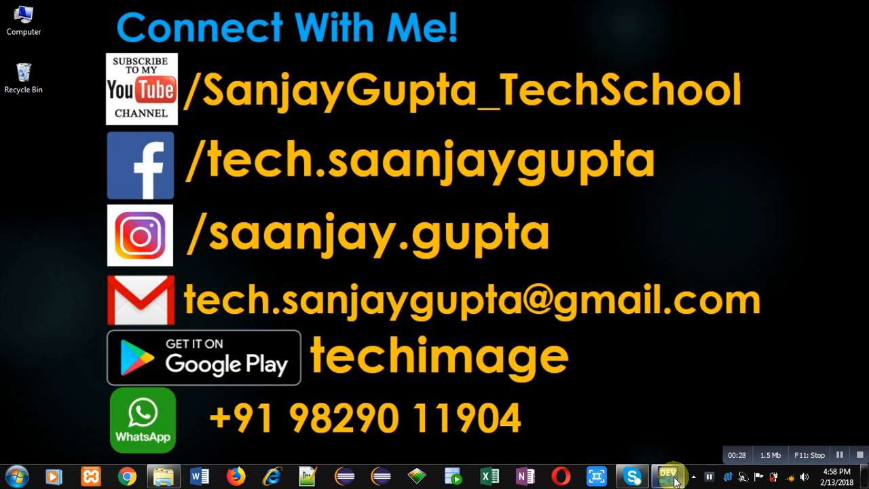
Restore the Dev-C++ window with test1.c from the taskbar
{"action": "left_click", "coordinate": [668, 475]}
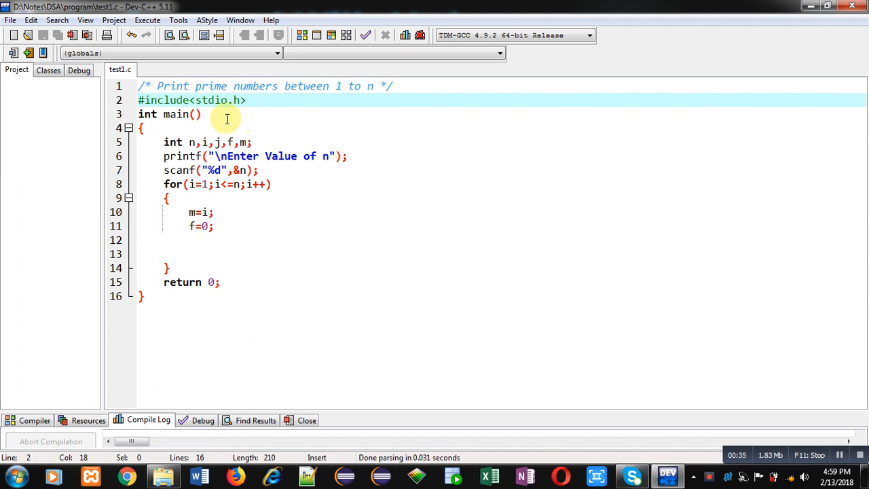
{"action": "left_click", "coordinate": [251, 141]}
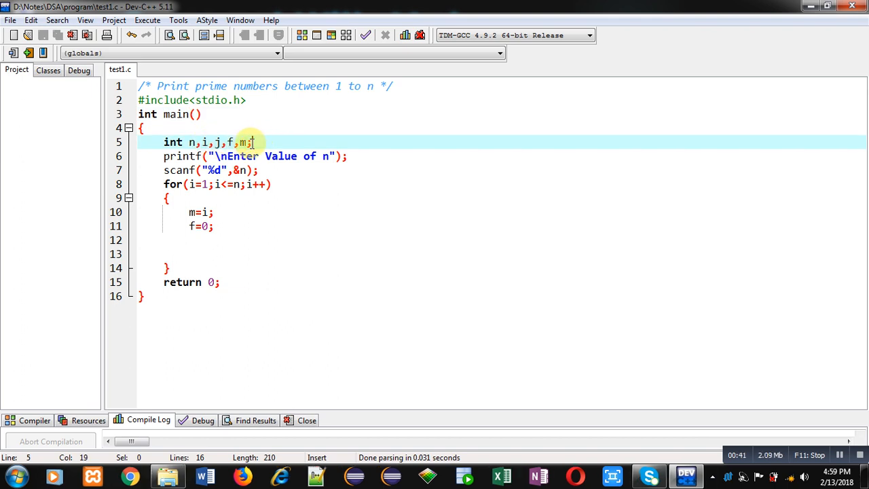
{"action": "left_click", "coordinate": [348, 156]}
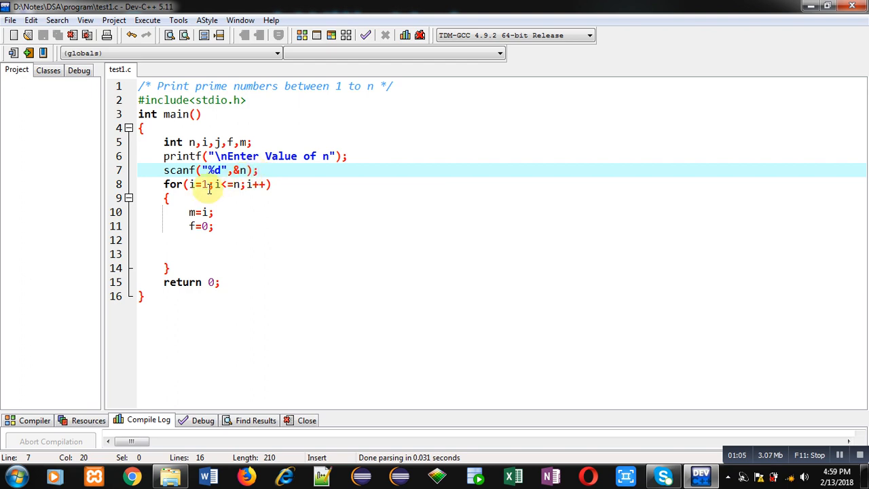
{"action": "left_click", "coordinate": [206, 184]}
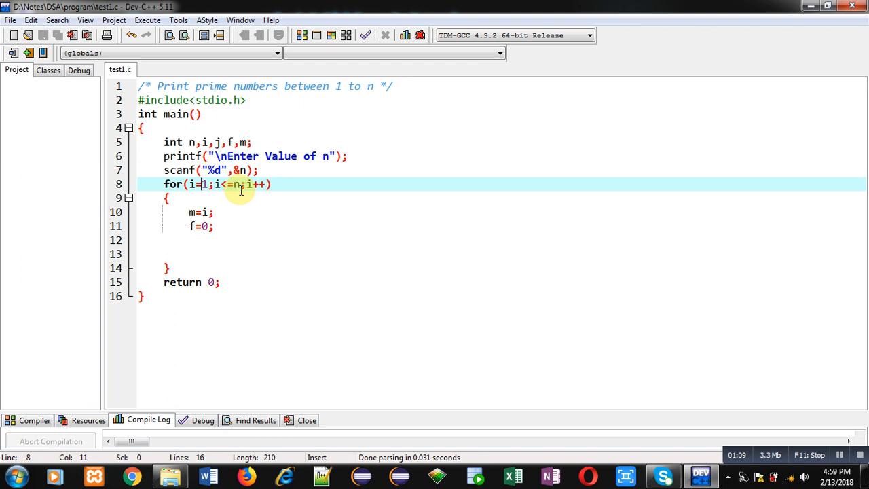
{"action": "left_click", "coordinate": [213, 212]}
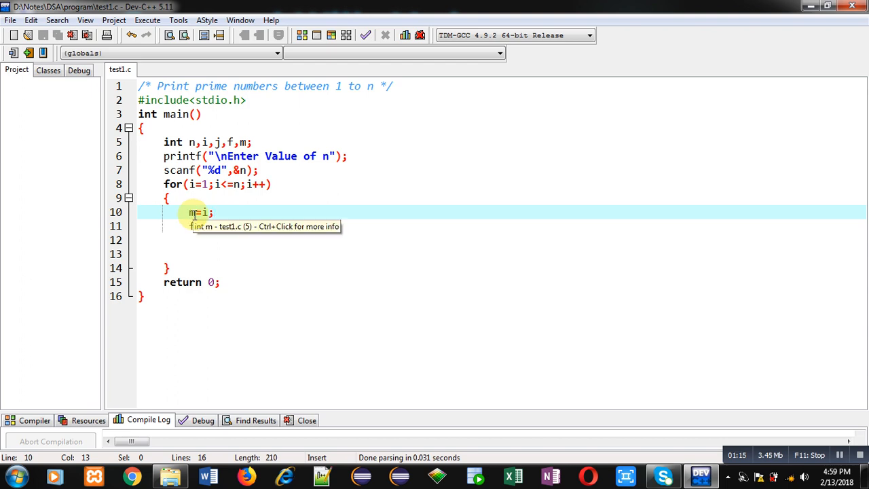
{"action": "type", "text": "f=0;"}
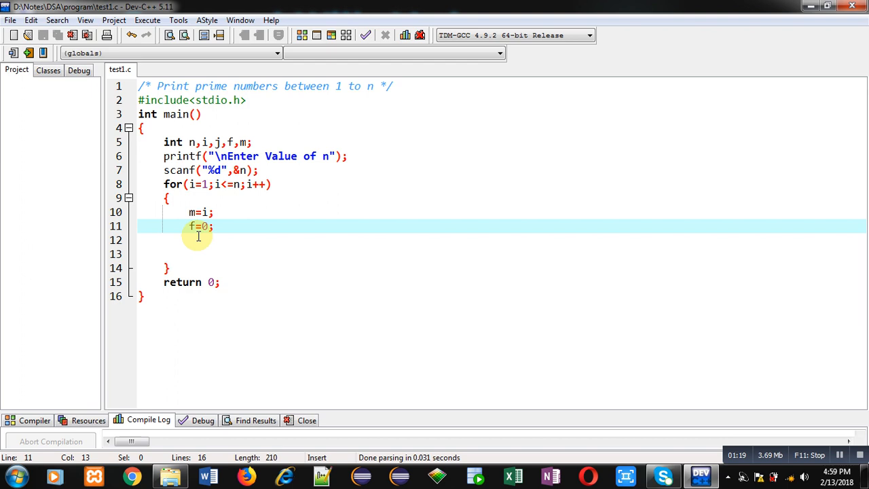
Write the inner loop header for(j=0;j<m;j++) inside the outer loop
{"action": "type", "text": "for"}
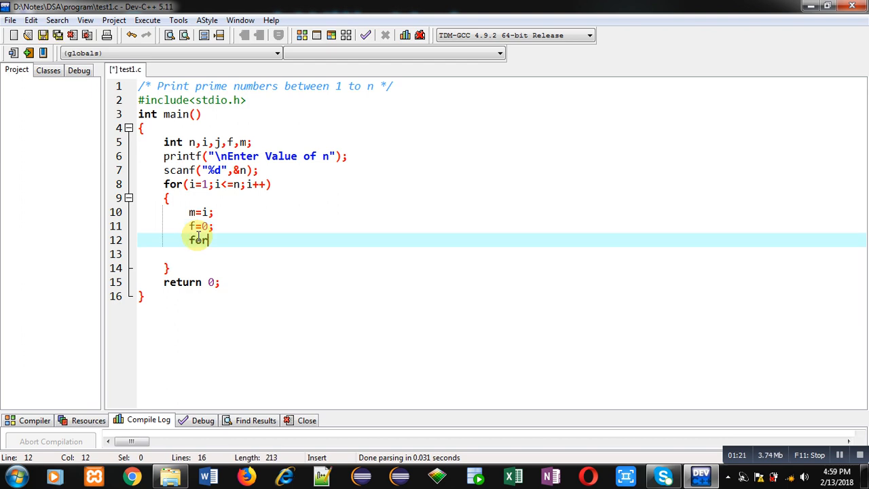
{"action": "type", "text": "()"}
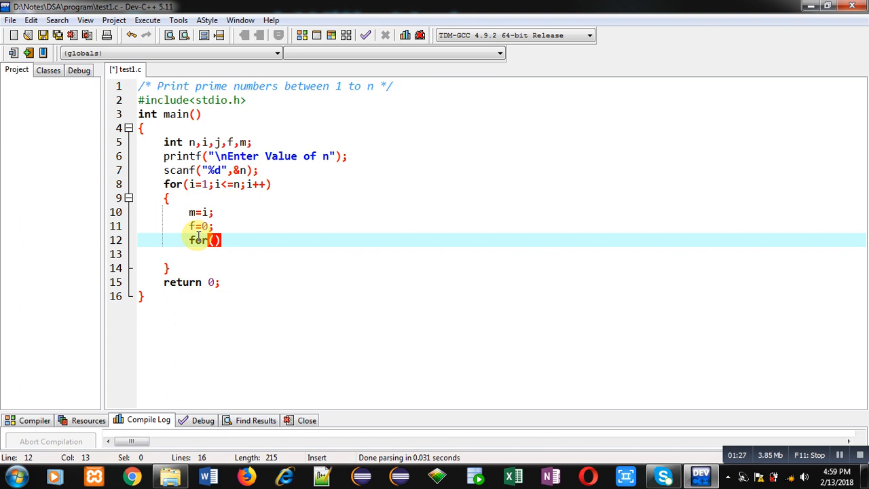
{"action": "type", "text": "j=0"}
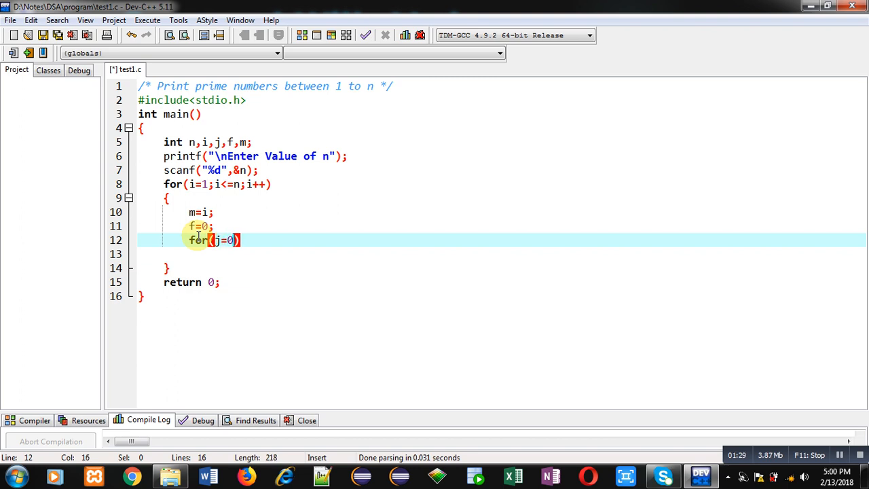
{"action": "type", "text": ";j<"}
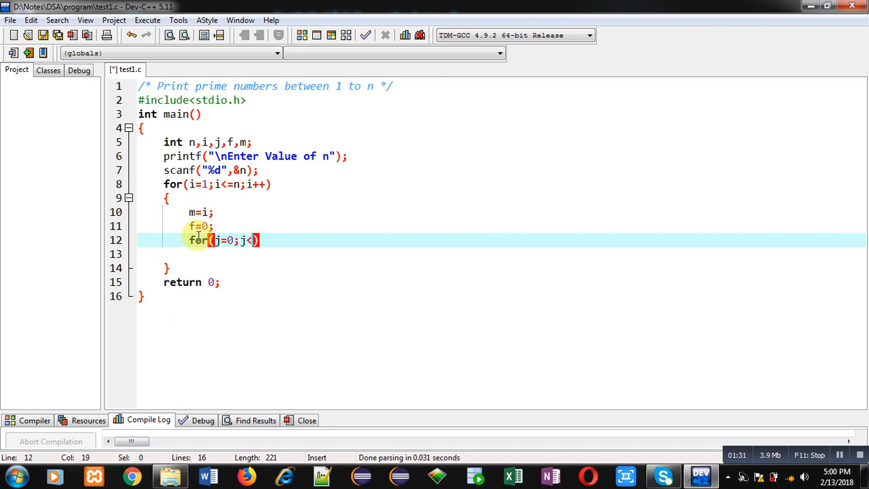
{"action": "type", "text": "m;j++"}
{"action": "left_click", "coordinate": [501, 254]}
{"action": "type", "text": "{"}
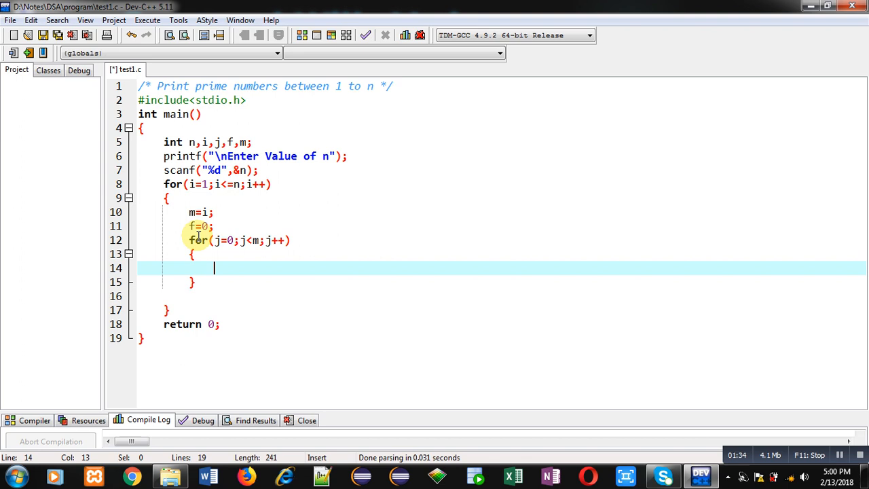
Add if(m%j==0) { f=1; break; } inside the inner loop
{"action": "type", "text": "if"}
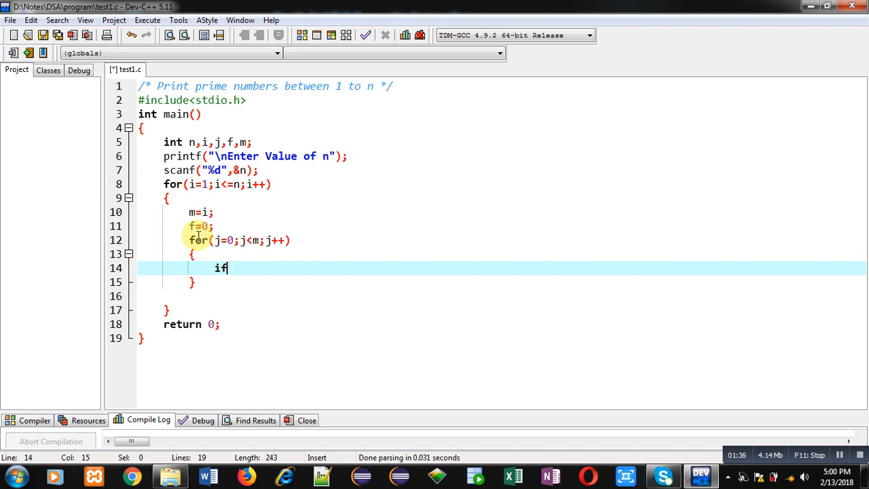
{"action": "type", "text": "(m)"}
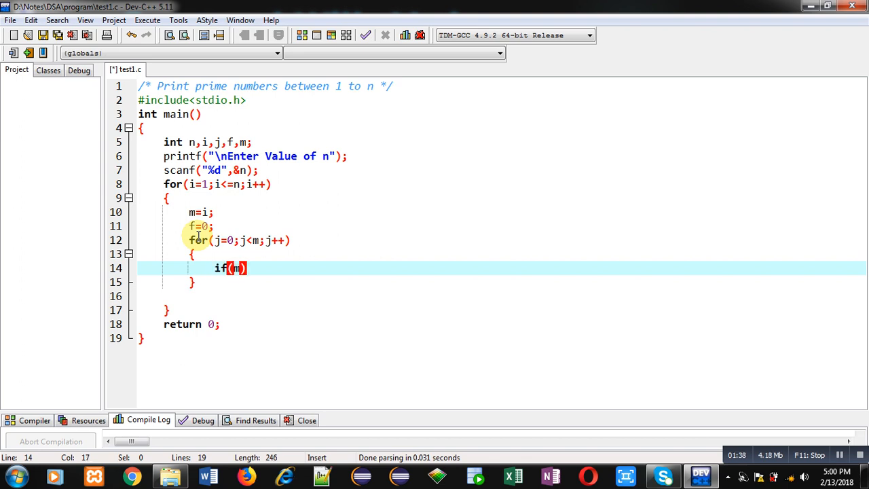
{"action": "type", "text": "%j"}
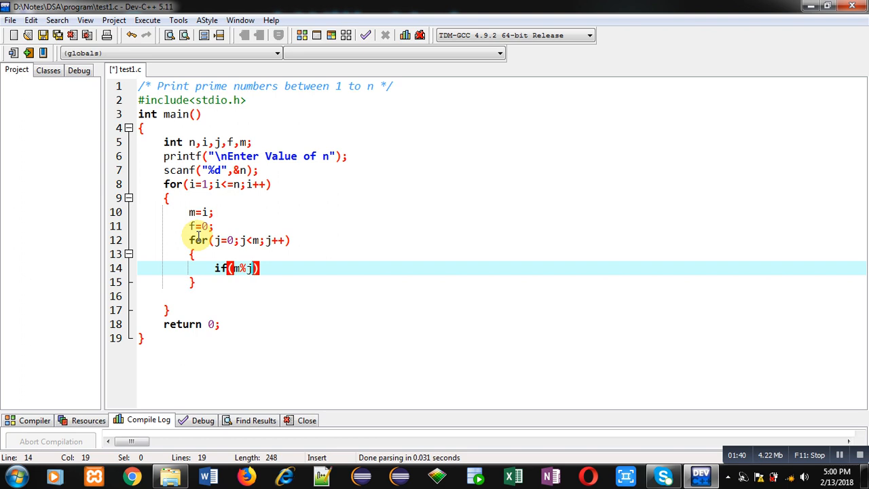
{"action": "type", "text": "==0)"}
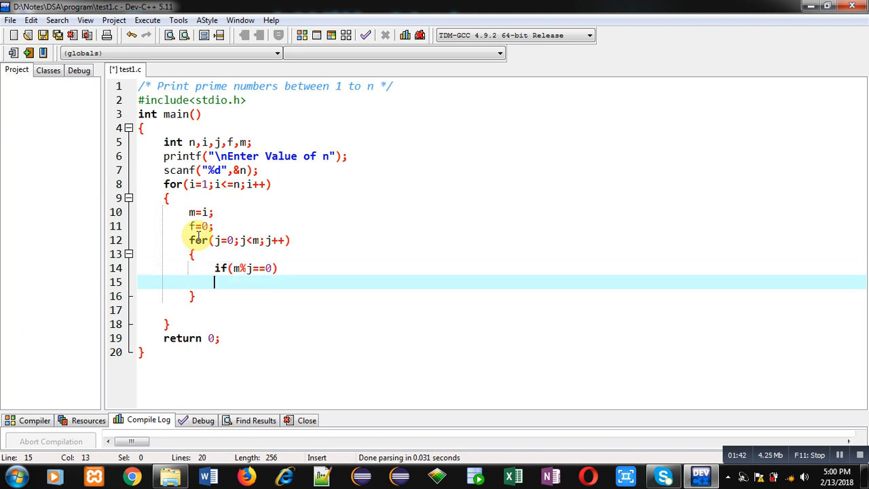
{"action": "type", "text": "{"}
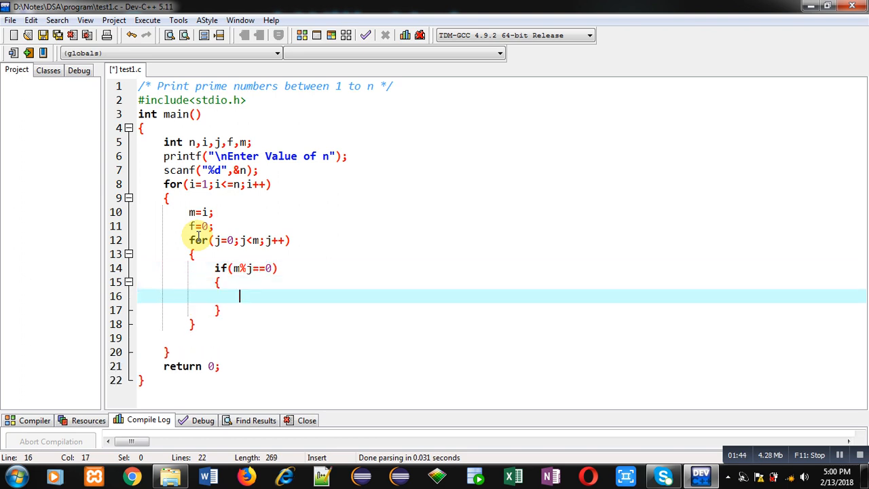
{"action": "type", "text": "f=1;"}
{"action": "type", "text": "break;"}
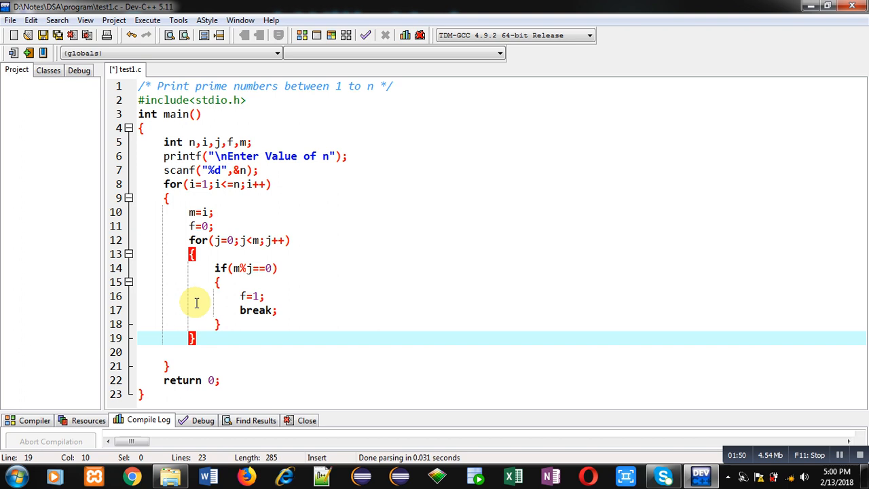
{"action": "mouse_move", "coordinate": [235, 226]}
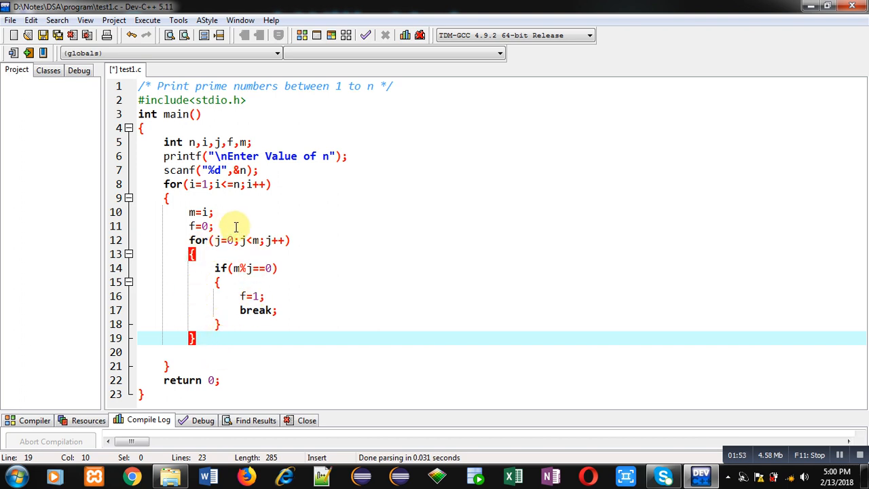
{"action": "mouse_move", "coordinate": [213, 334]}
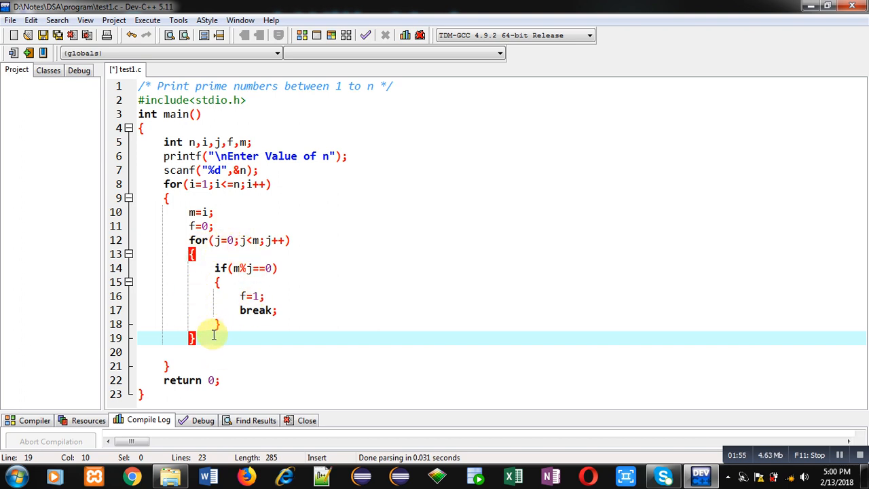
Add if(f==0) printf("\n%d is Prime",m); after the inner loop
{"action": "type", "text": "i"}
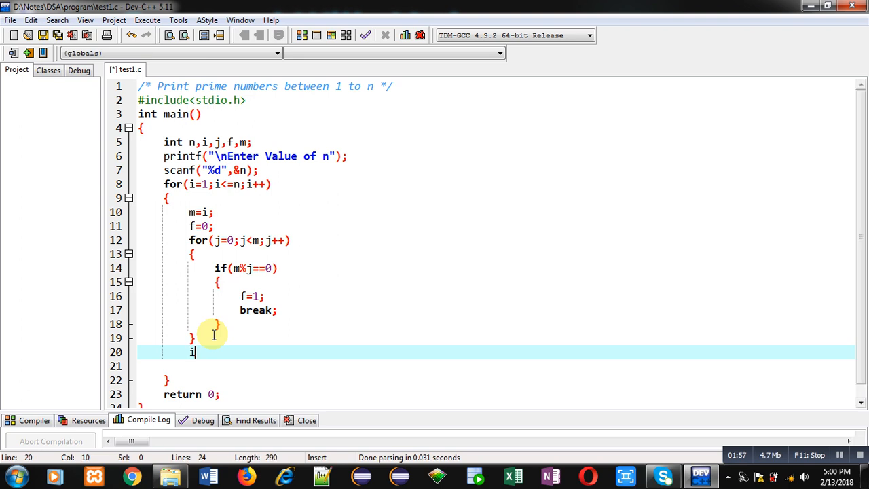
{"action": "type", "text": "f(f==0)"}
{"action": "left_click", "coordinate": [495, 366]}
{"action": "type", "text": "{"}
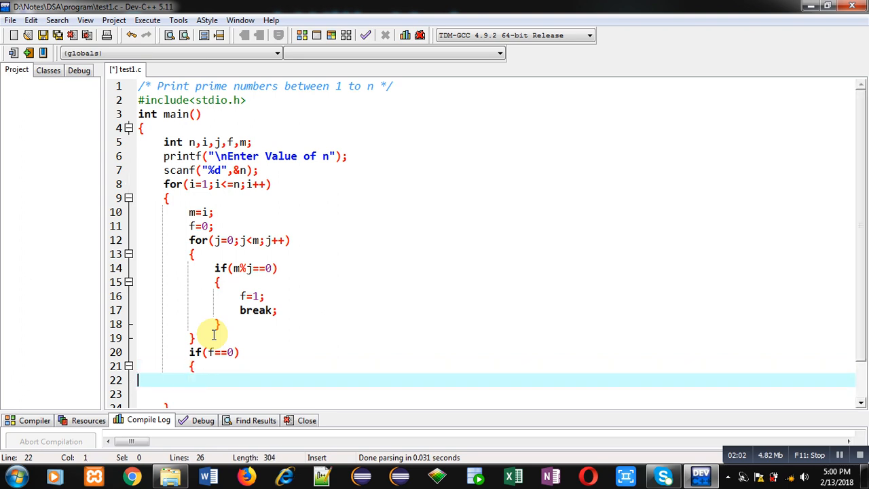
{"action": "type", "text": "printf(\"\\n"}
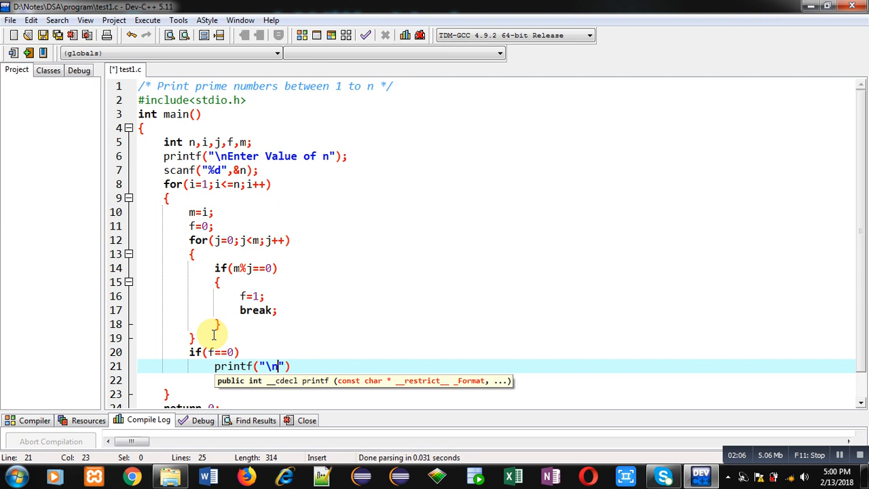
{"action": "mouse_move", "coordinate": [445, 291]}
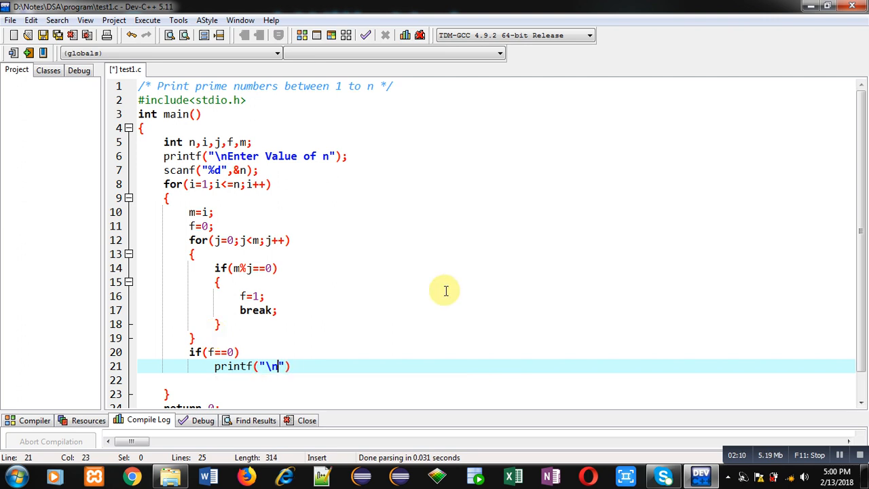
{"action": "type", "text": "%d"}
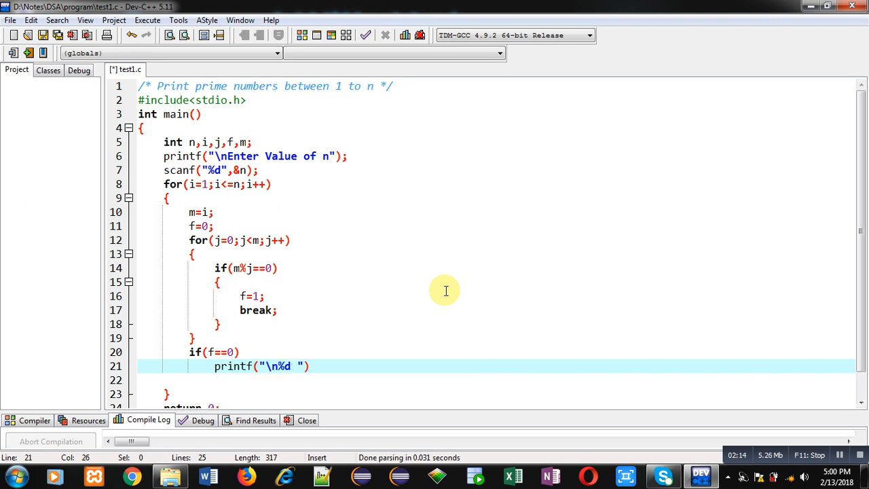
{"action": "type", "text": "is Prime"}
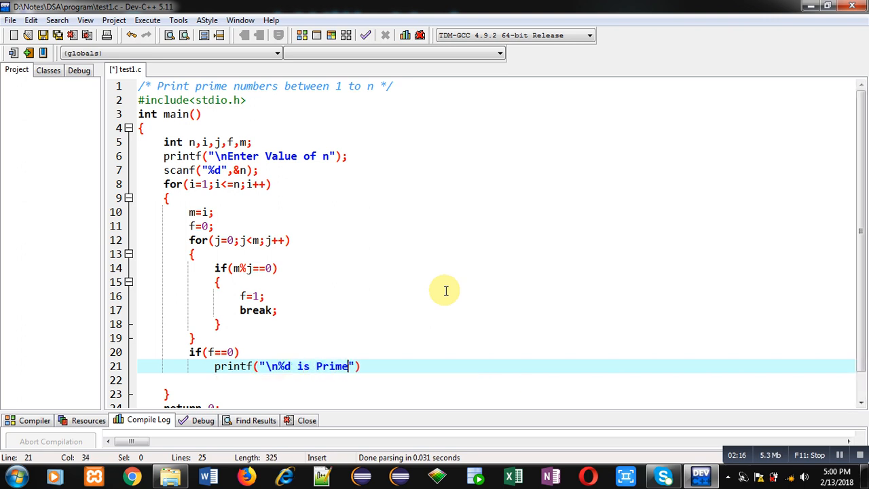
{"action": "type", "text": ",m"}
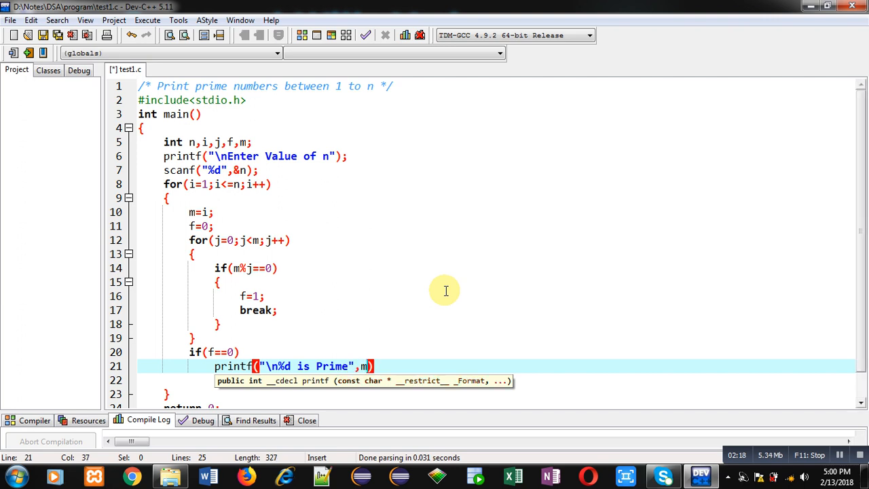
{"action": "type", "text": ");"}
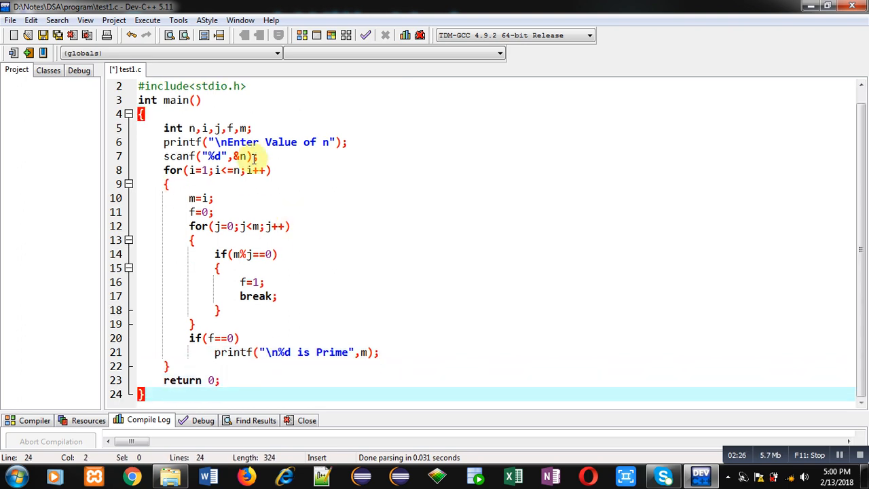
{"action": "left_click", "coordinate": [256, 156]}
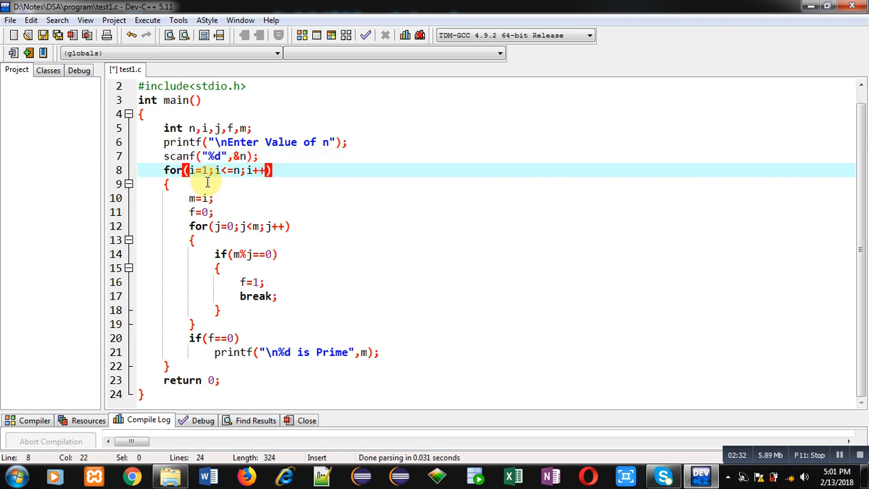
{"action": "left_click", "coordinate": [213, 212]}
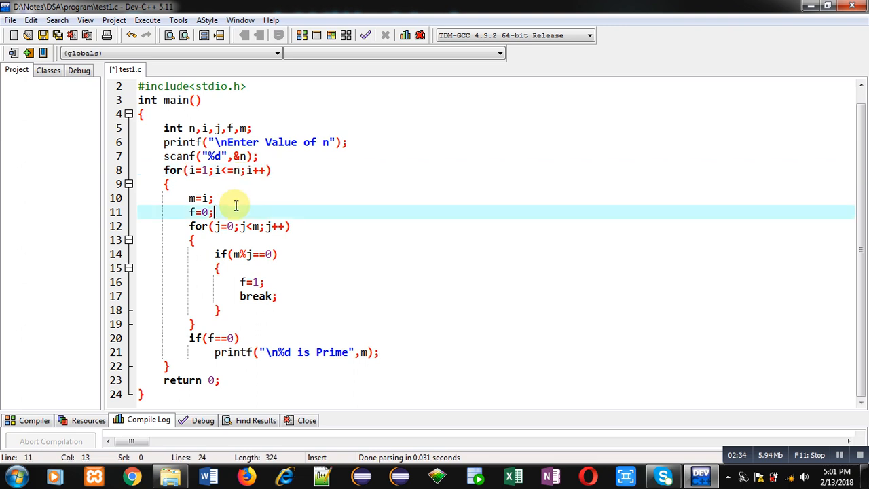
{"action": "left_click", "coordinate": [207, 197]}
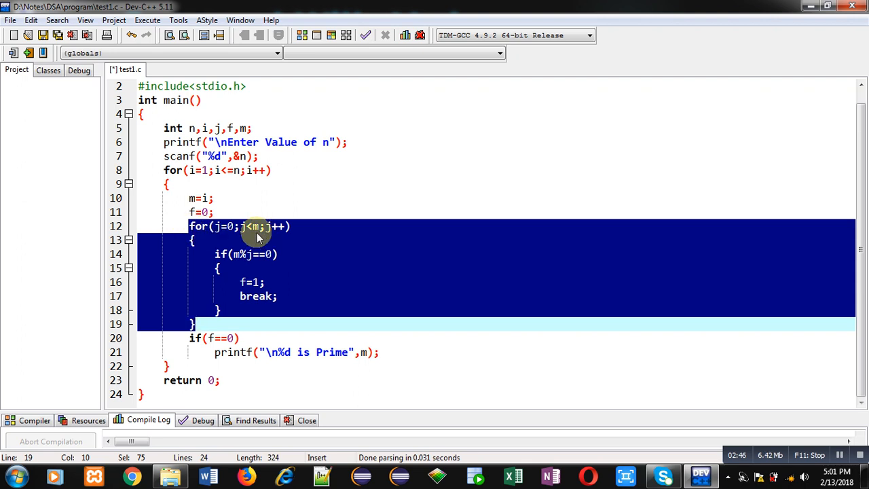
{"action": "mouse_move", "coordinate": [252, 260]}
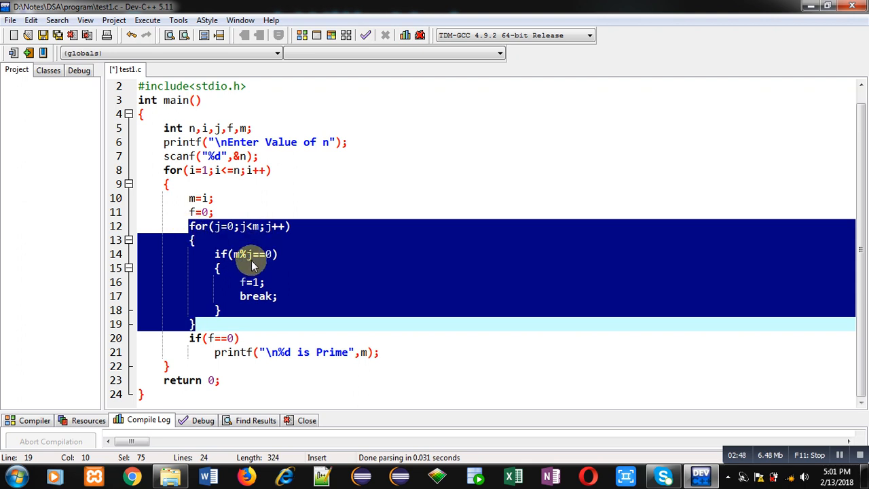
{"action": "mouse_move", "coordinate": [245, 268]}
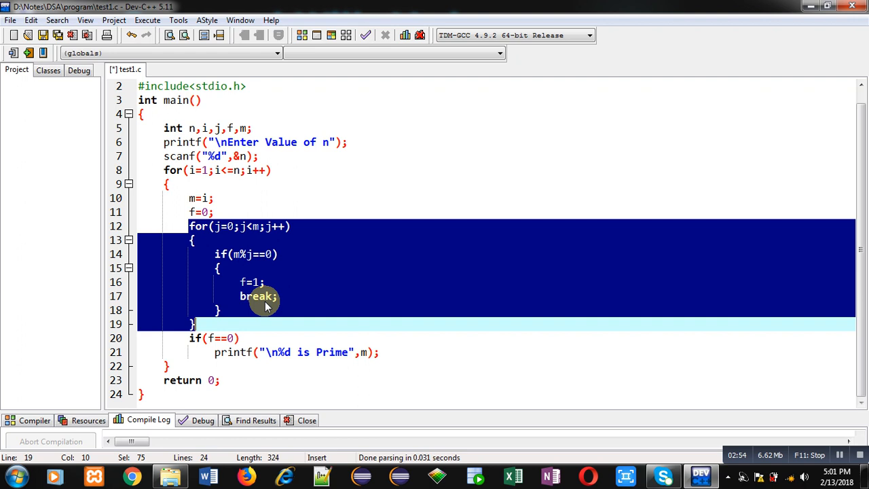
{"action": "mouse_move", "coordinate": [221, 319]}
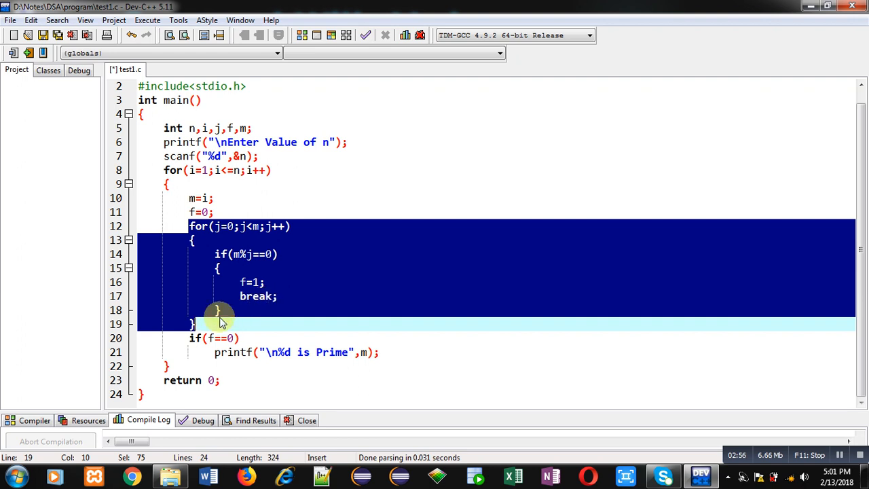
{"action": "mouse_move", "coordinate": [256, 285]}
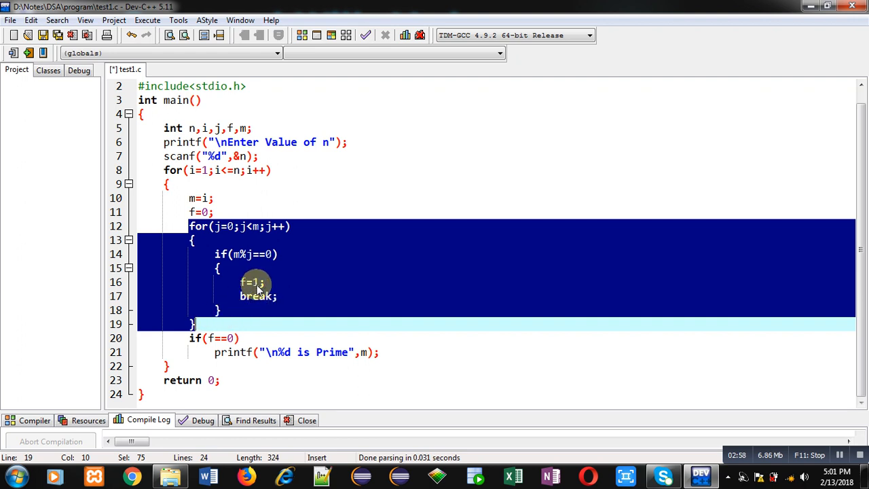
{"action": "mouse_move", "coordinate": [255, 265]}
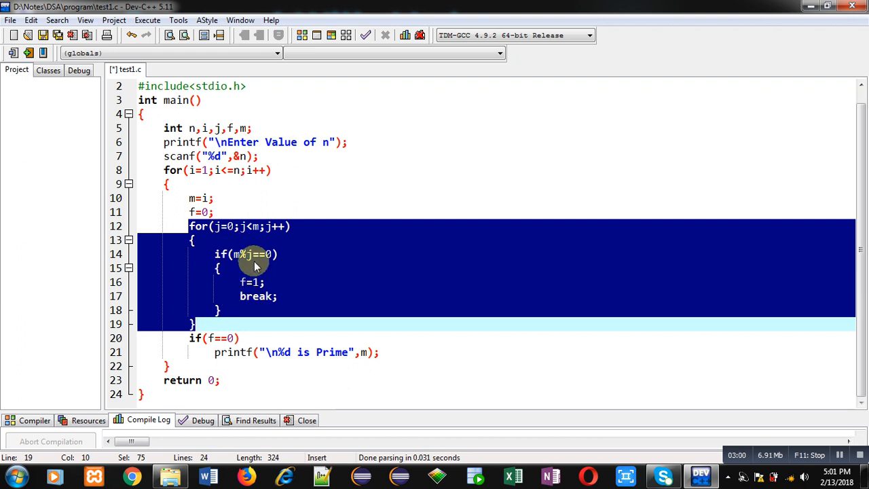
{"action": "mouse_move", "coordinate": [221, 315]}
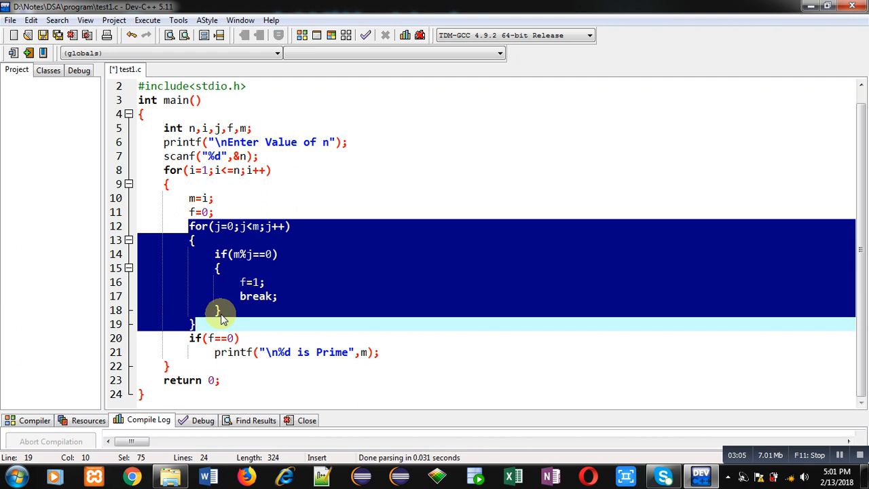
{"action": "mouse_move", "coordinate": [183, 340]}
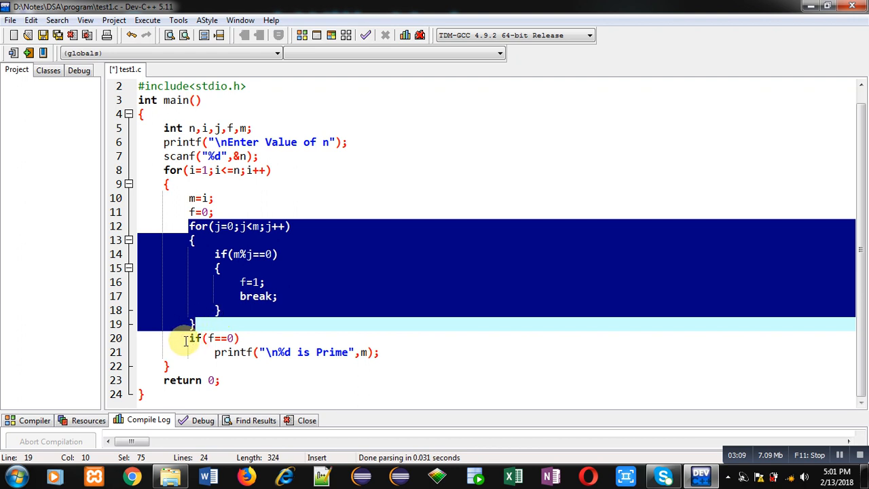
{"action": "left_click", "coordinate": [163, 338]}
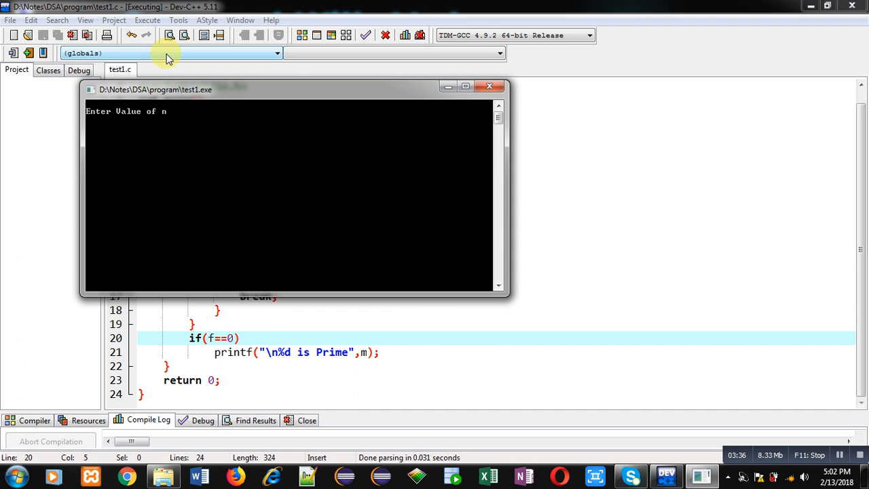
Enter n = 100, then dismiss the crash dialog and close the failed console
{"action": "type", "text": "100"}
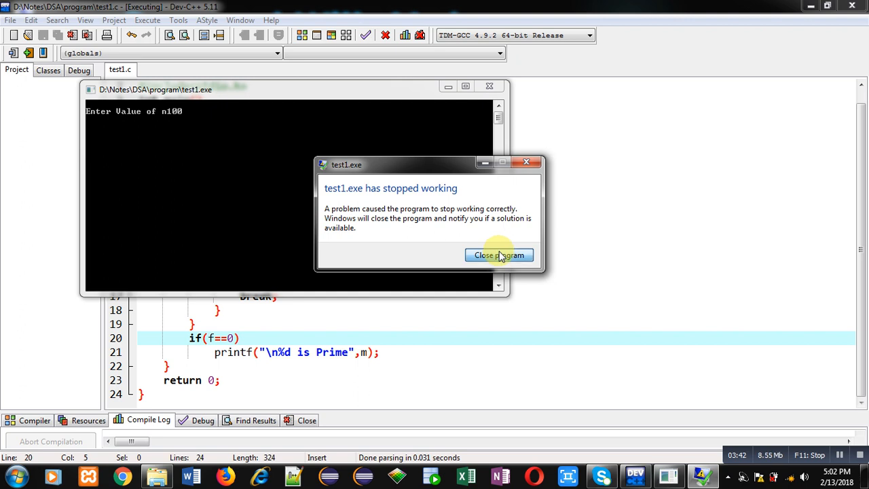
{"action": "left_click", "coordinate": [499, 255]}
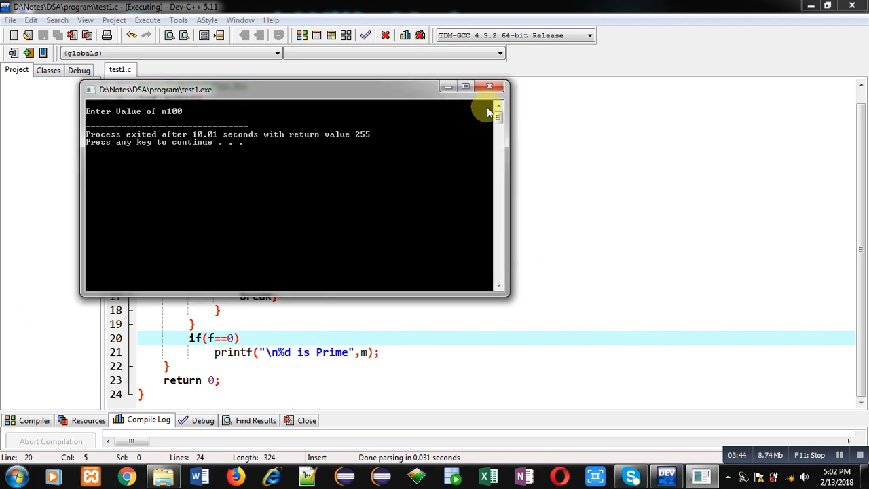
{"action": "left_click", "coordinate": [489, 86]}
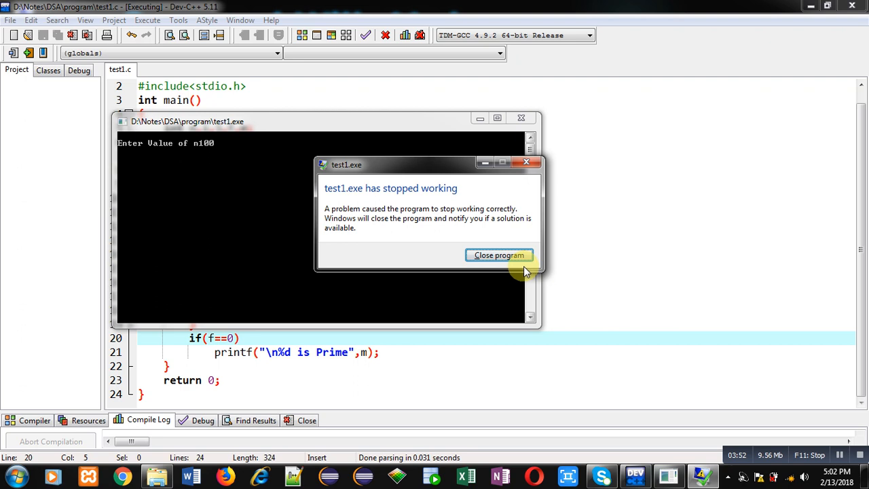
{"action": "left_click", "coordinate": [499, 254]}
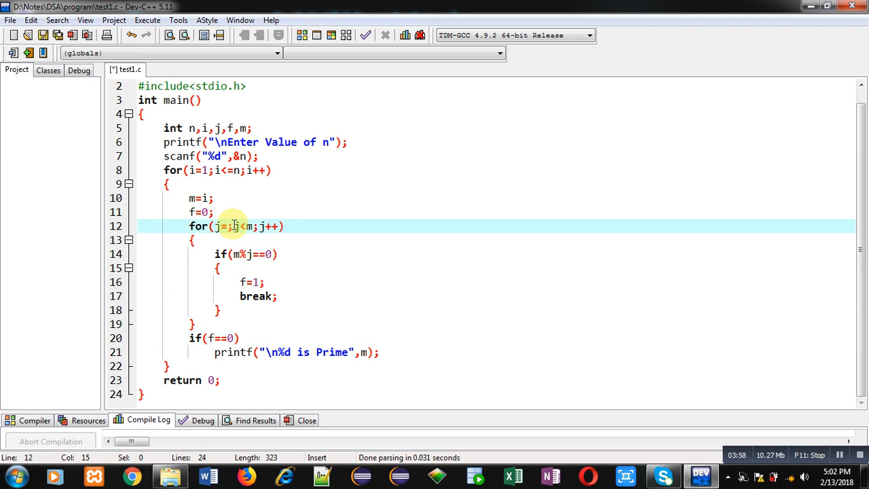
Change the inner loop start to j=2, compile and run, then minimize the console
{"action": "type", "text": "2"}
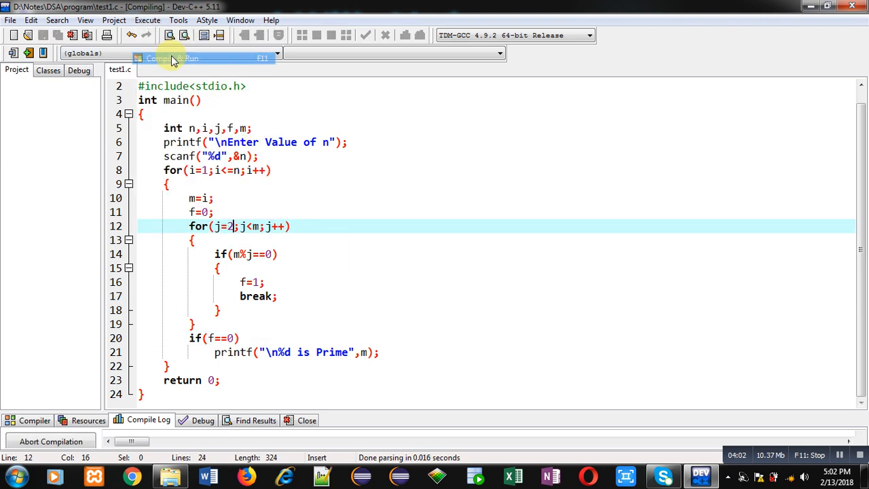
{"action": "left_click", "coordinate": [169, 58]}
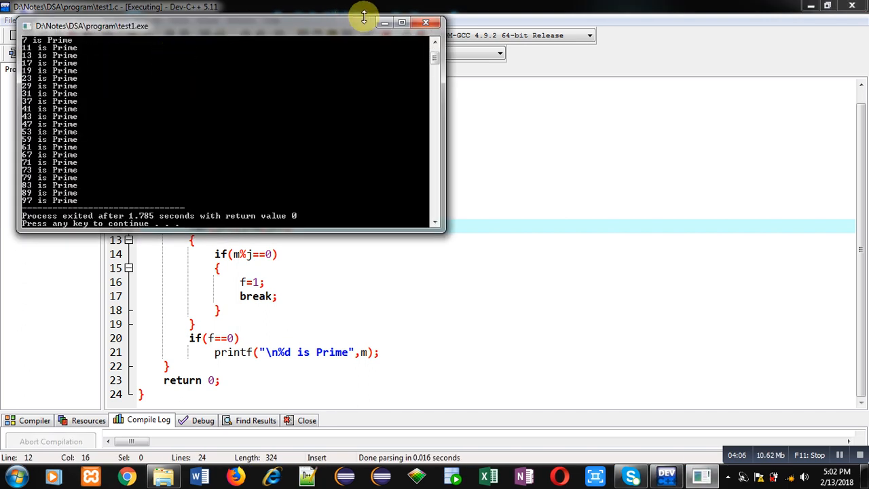
{"action": "left_click", "coordinate": [425, 22]}
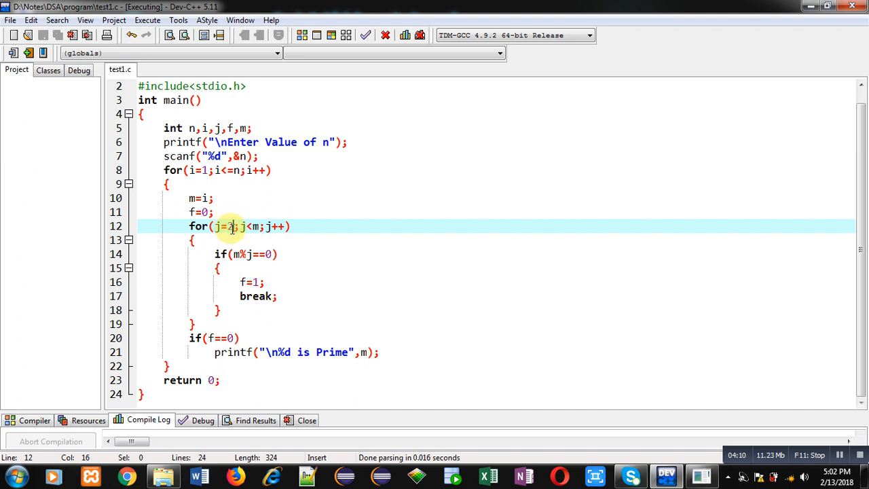
{"action": "mouse_move", "coordinate": [617, 367]}
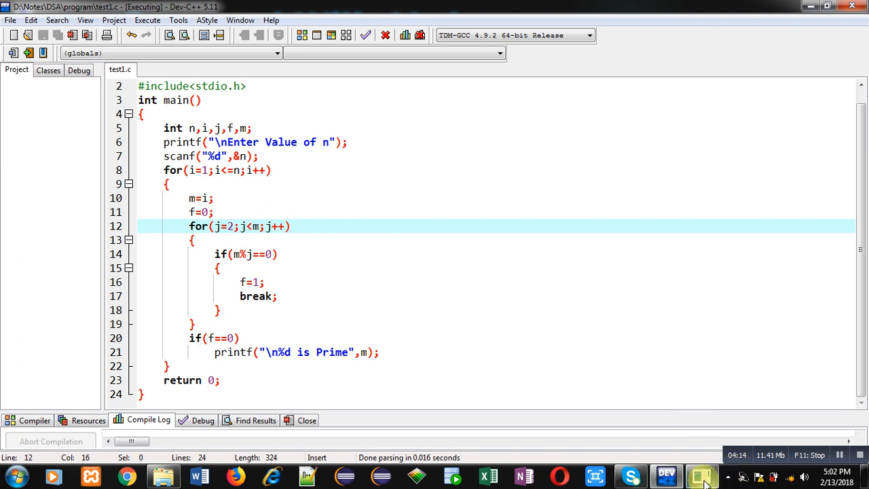
Bring back the console listing primes up to 97, then close it
{"action": "left_click", "coordinate": [701, 475]}
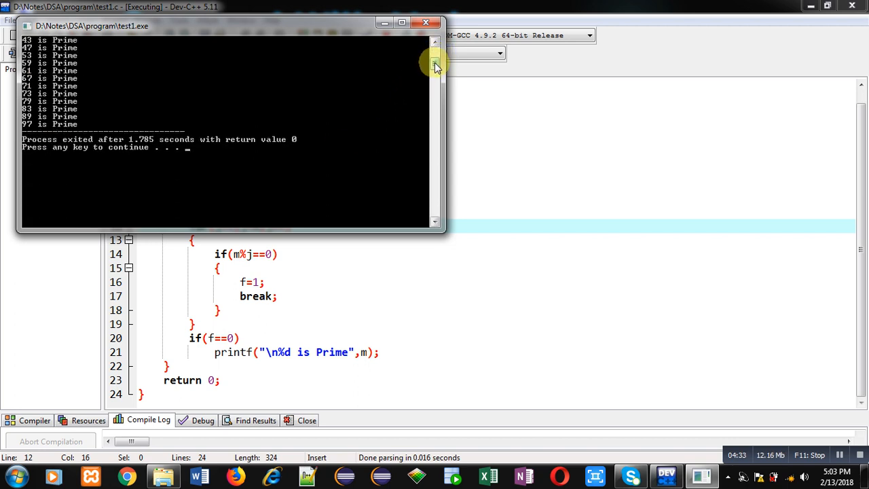
{"action": "left_click", "coordinate": [425, 23]}
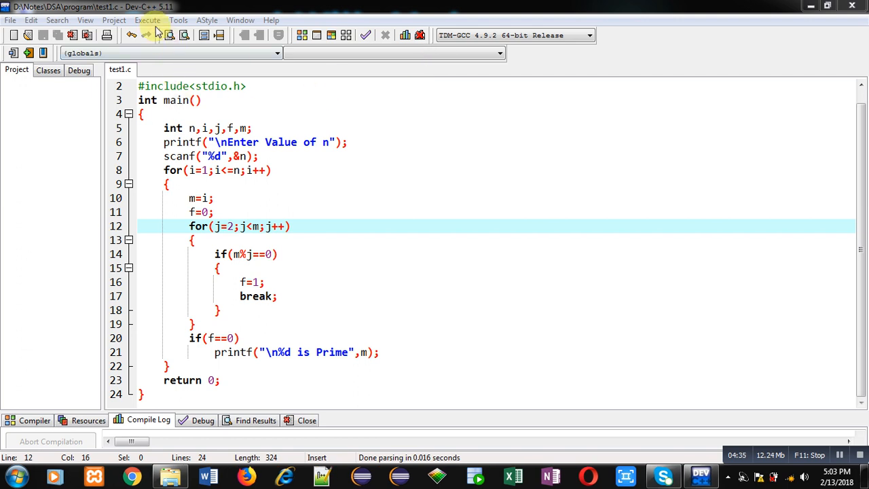
Rerun via Execute > Compile & Run, listing primes up to 199, then close the console
{"action": "left_click", "coordinate": [147, 20]}
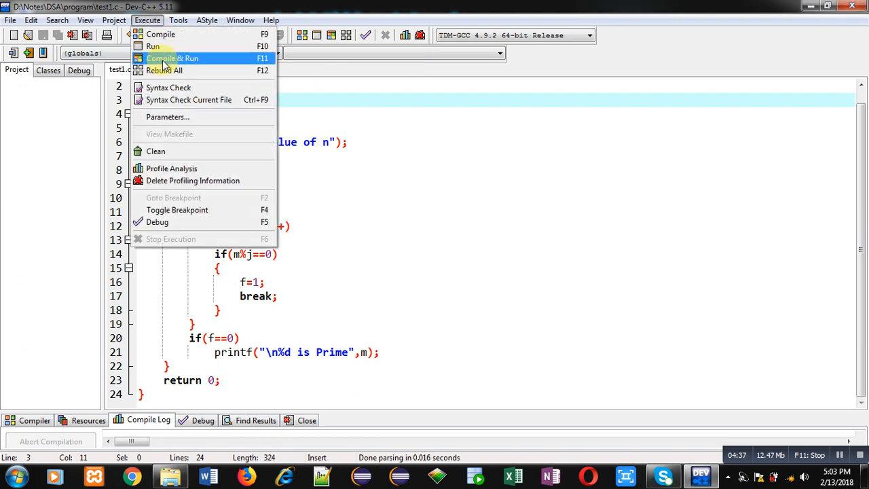
{"action": "left_click", "coordinate": [172, 58]}
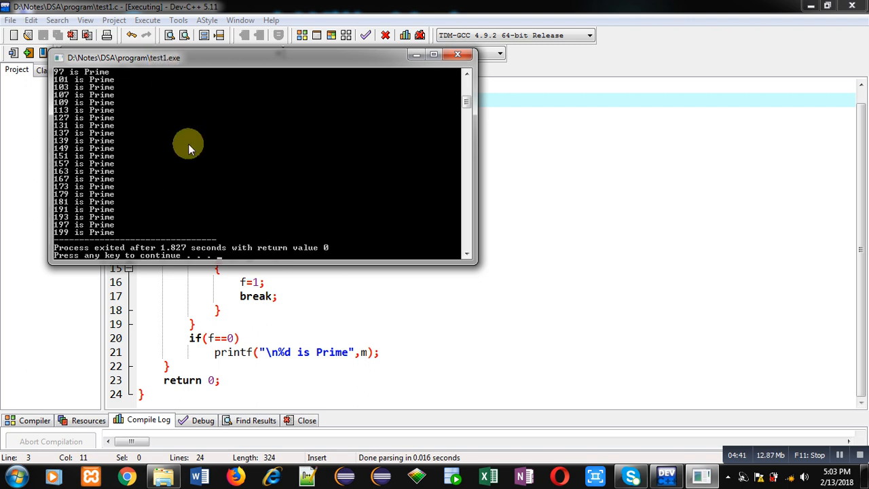
{"action": "mouse_move", "coordinate": [129, 98]}
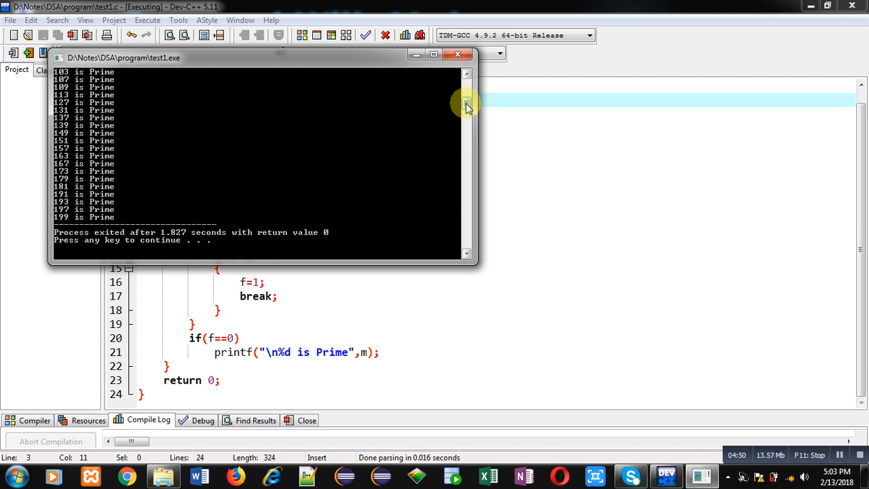
{"action": "left_click", "coordinate": [457, 54]}
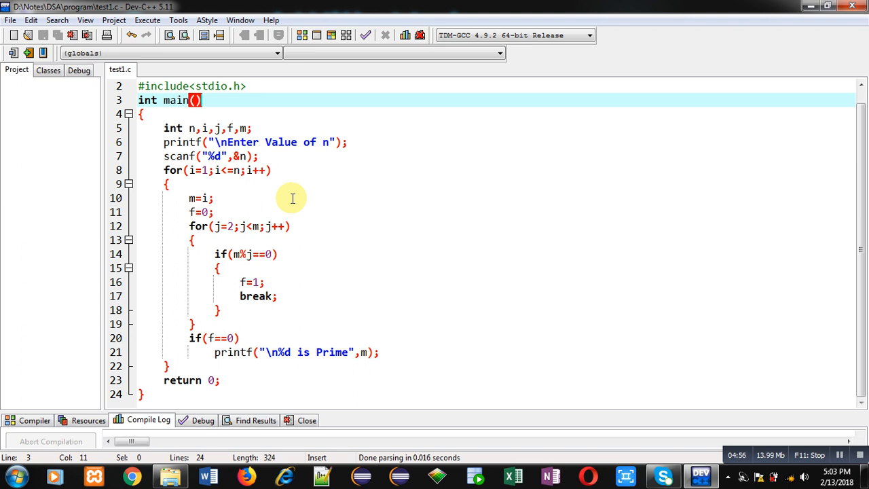
{"action": "left_click", "coordinate": [288, 226]}
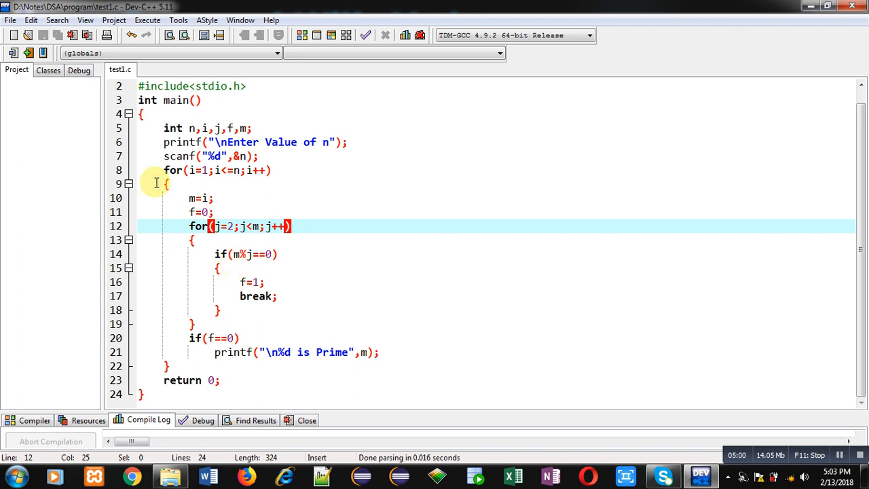
{"action": "mouse_move", "coordinate": [233, 182]}
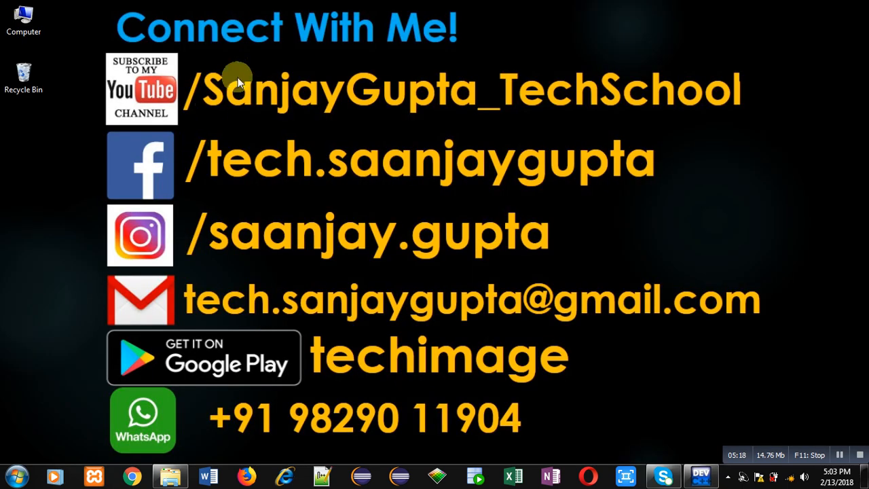
{"action": "mouse_move", "coordinate": [217, 149]}
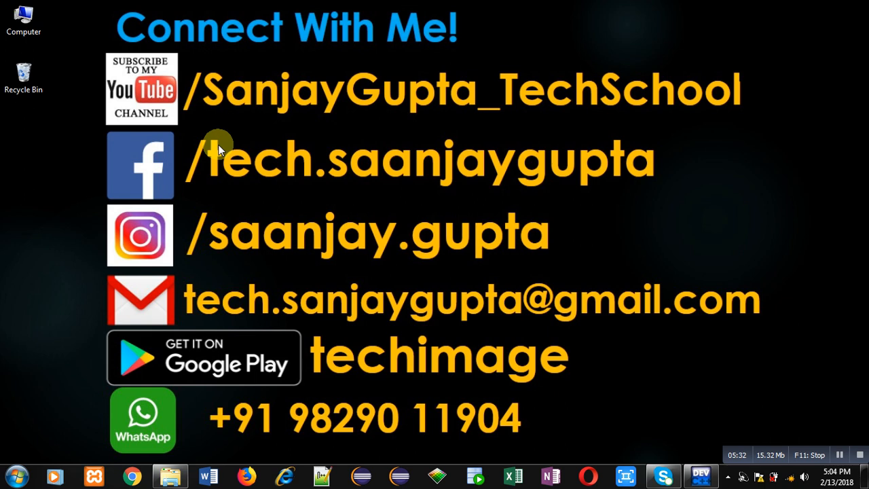
{"action": "mouse_move", "coordinate": [633, 400]}
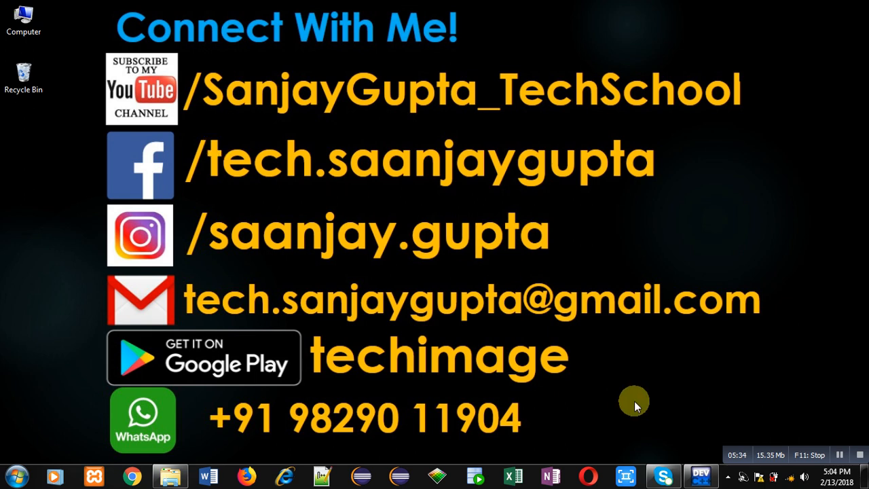